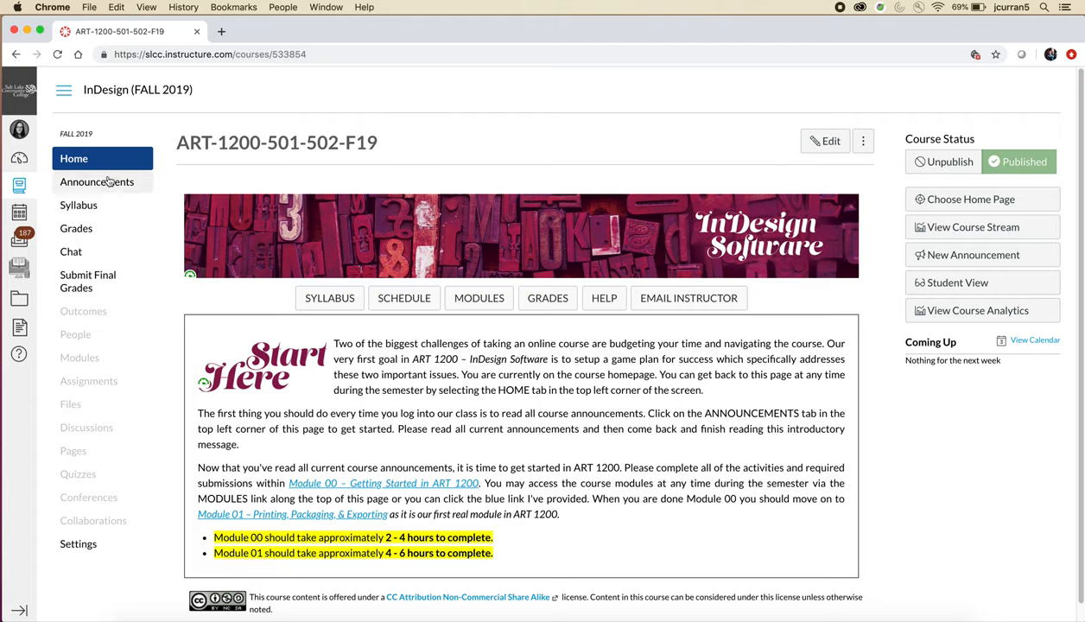
# - Open the InDesign (FALL 2019) course Announcements list from the course navigation
pyautogui.click(97, 181)
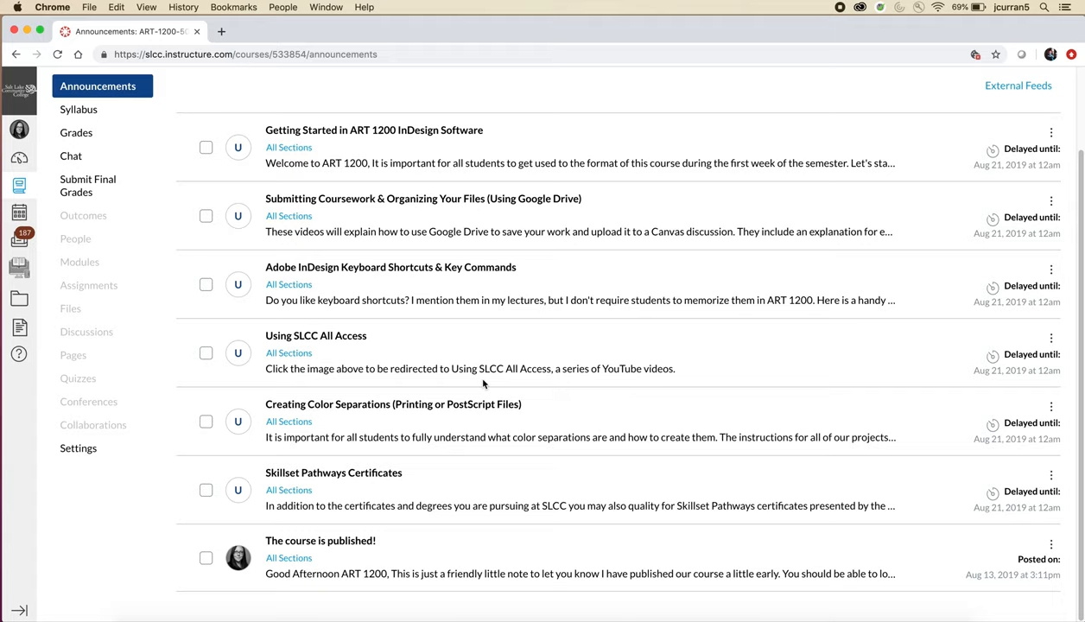
pyautogui.moveTo(411, 564)
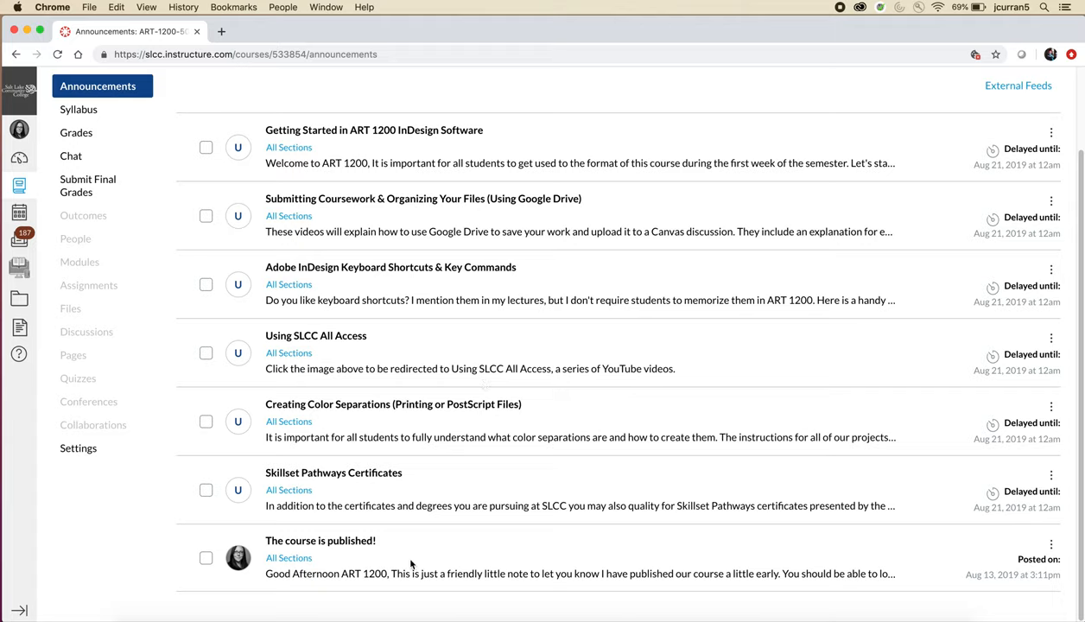
pyautogui.moveTo(353, 563)
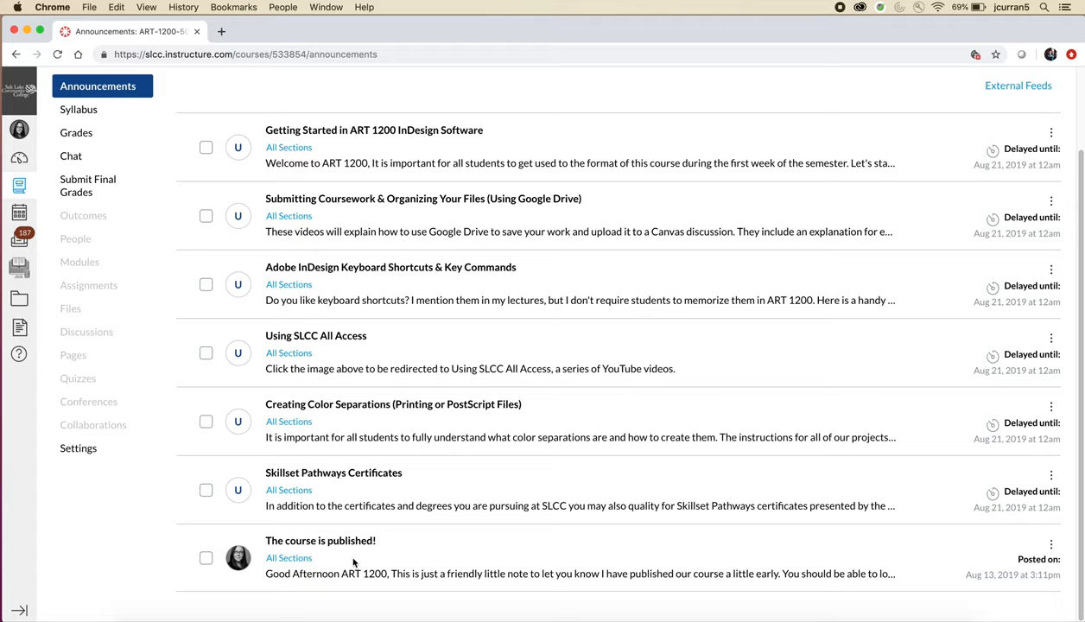
pyautogui.moveTo(357, 381)
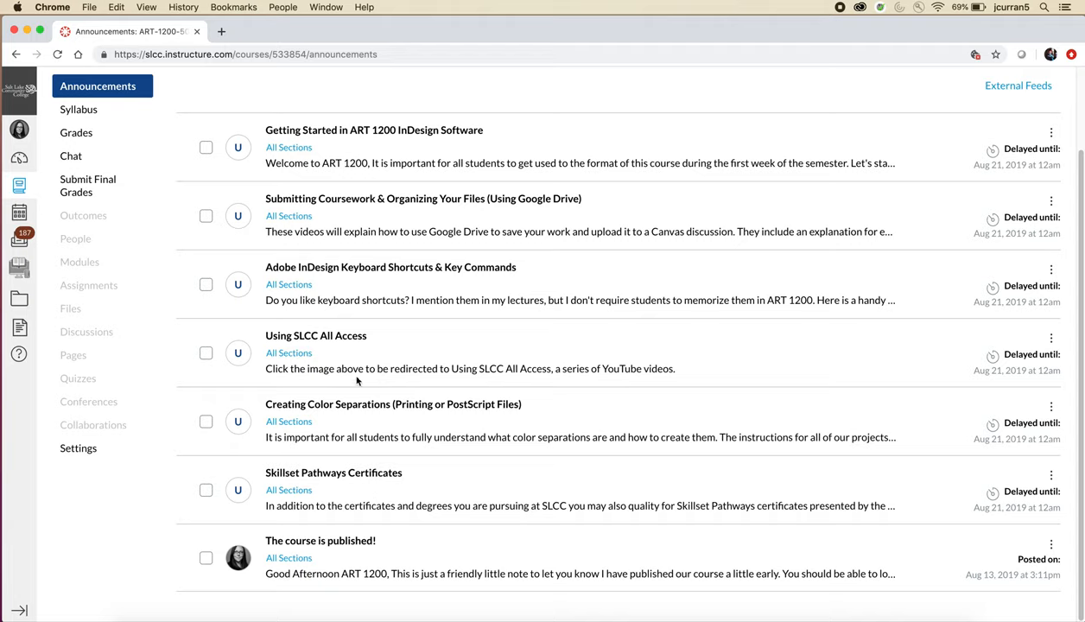
pyautogui.moveTo(387, 481)
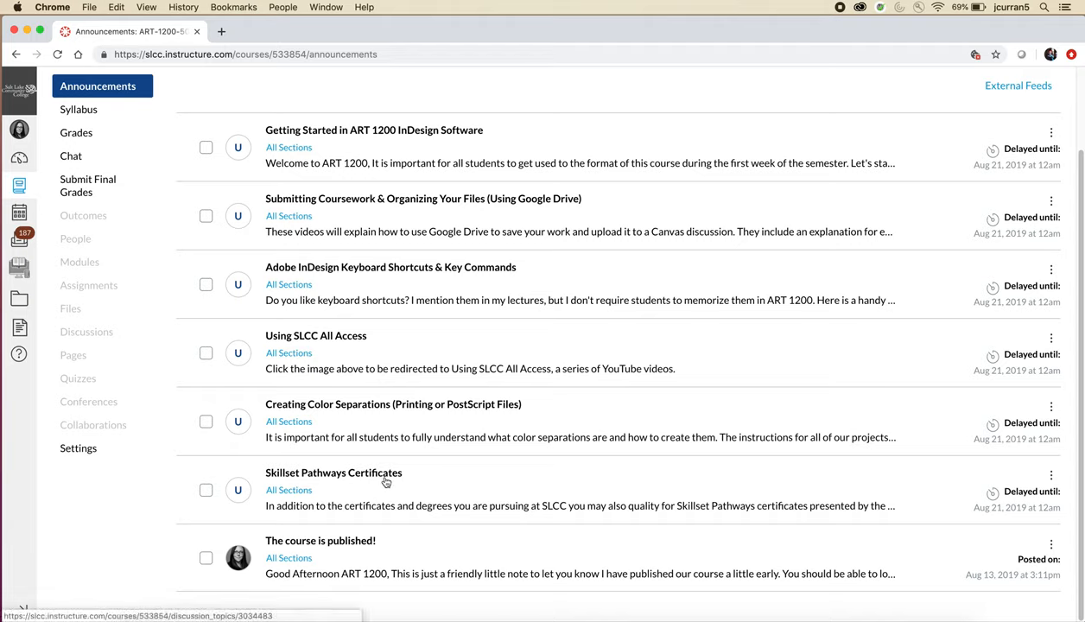
pyautogui.moveTo(414, 482)
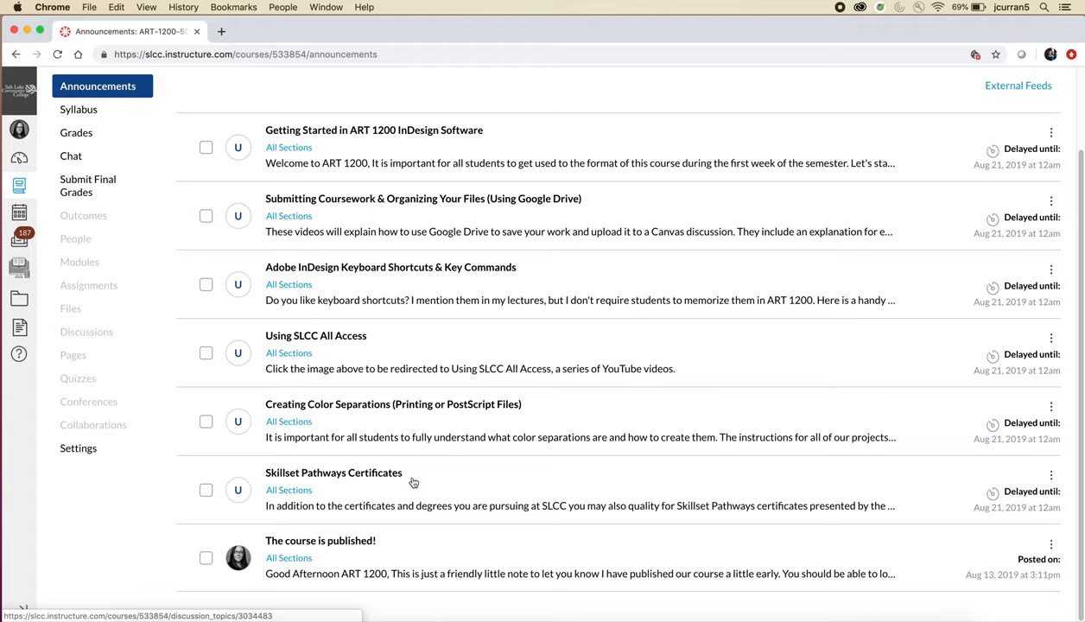
pyautogui.moveTo(418, 466)
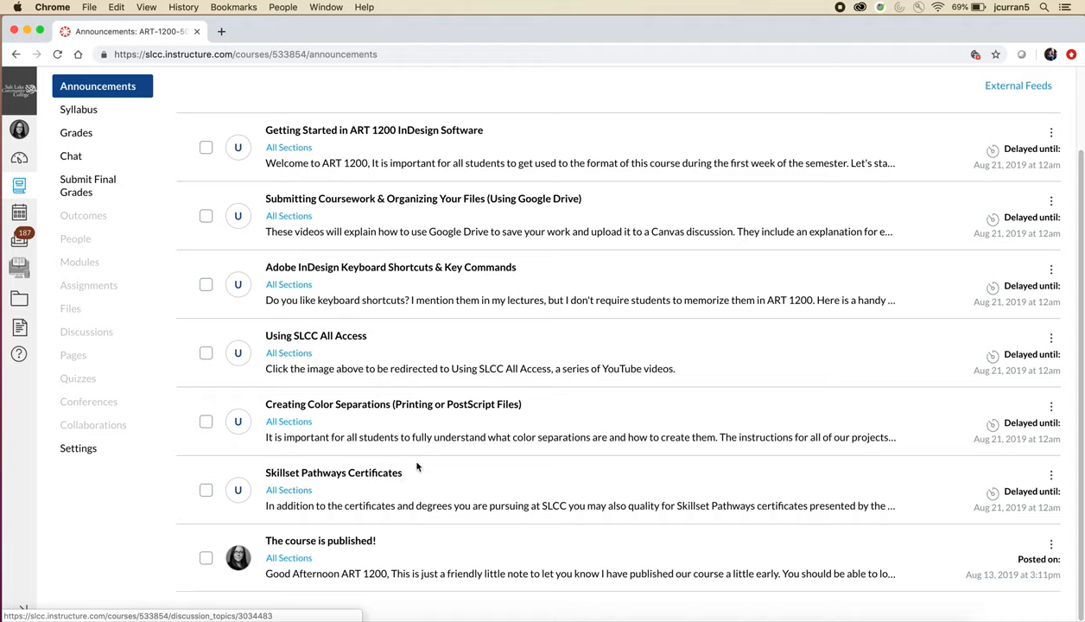
# - Open the 'Getting Started in ART 1200 InDesign Software' announcement in a new tab and scroll through it
pyautogui.rightClick(374, 130)
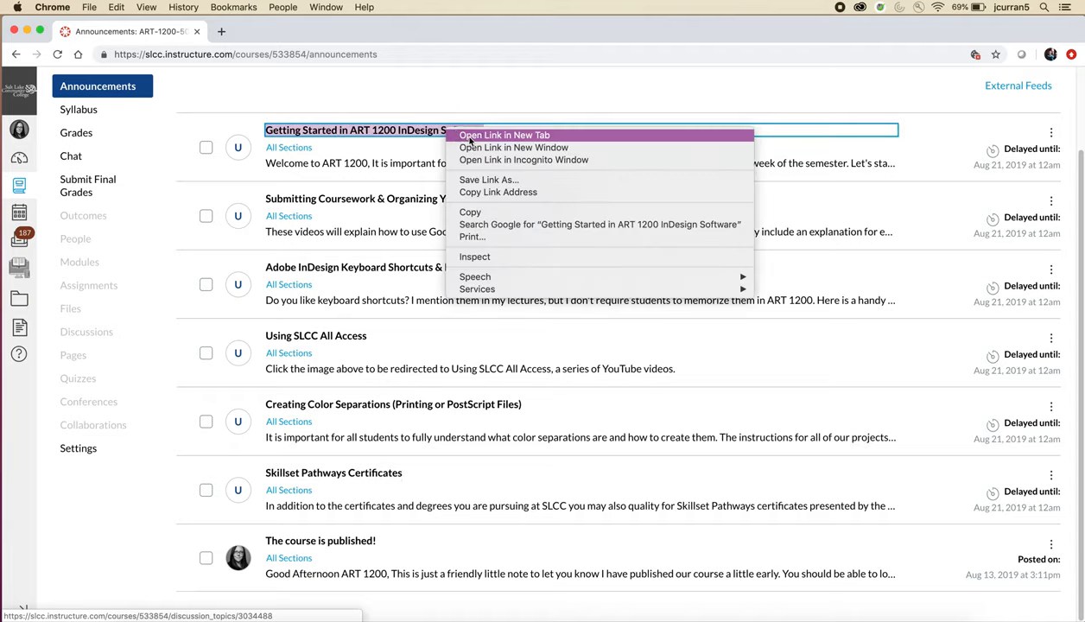
pyautogui.click(504, 135)
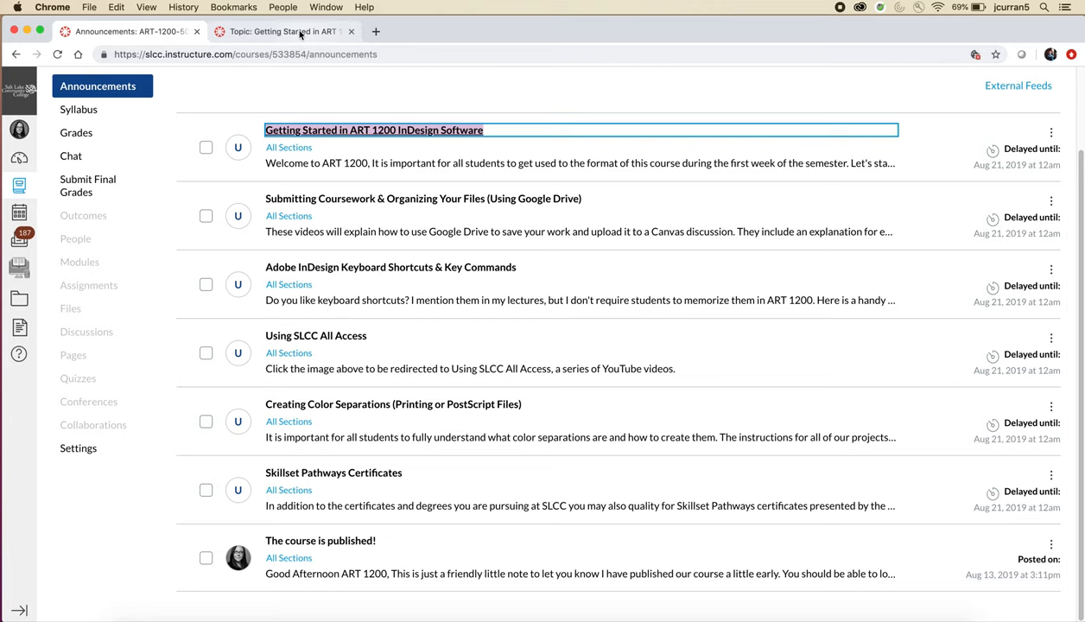
pyautogui.click(373, 130)
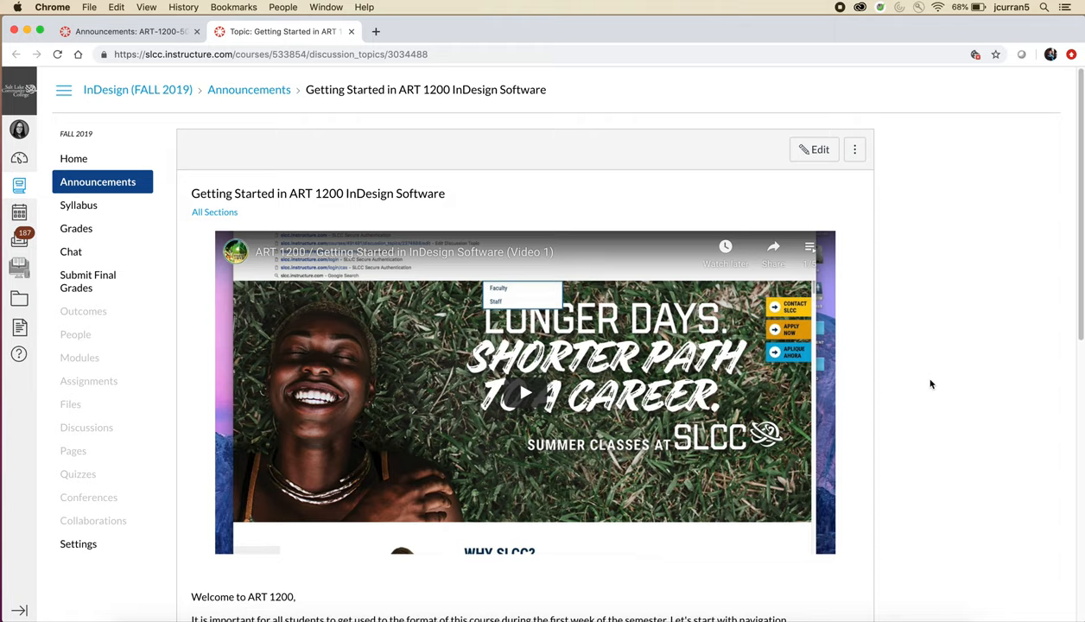
pyautogui.scroll(-3)
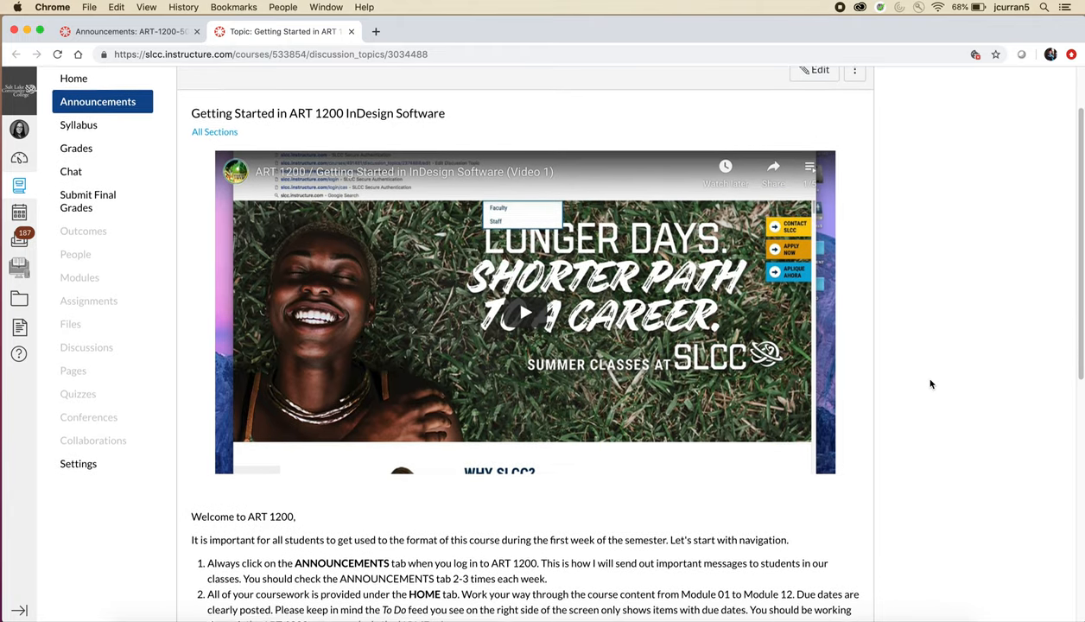
pyautogui.scroll(-3)
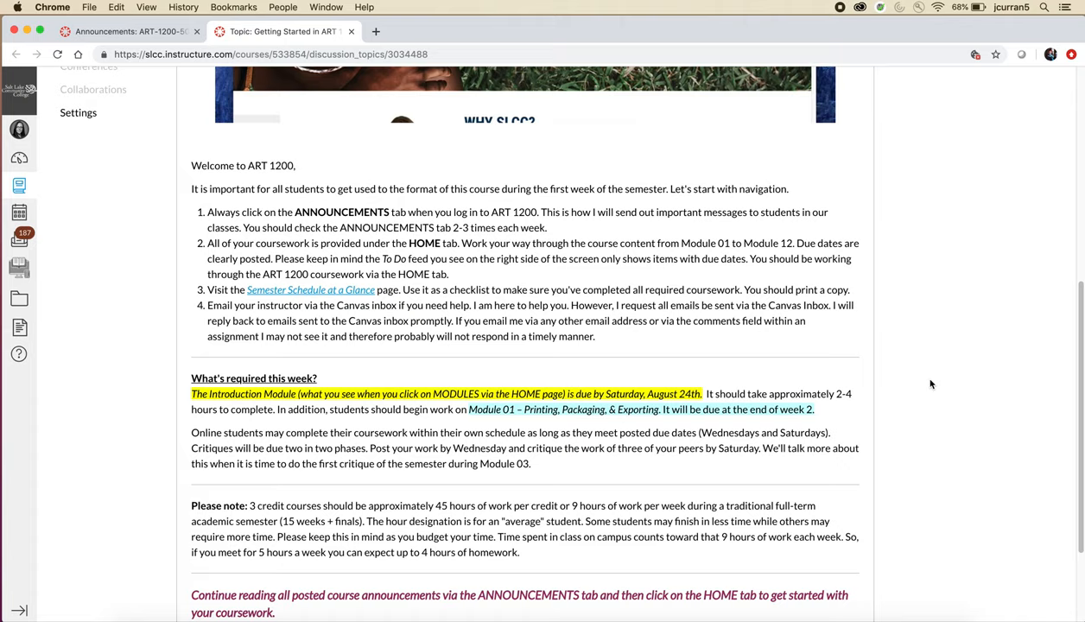
pyautogui.moveTo(585, 311)
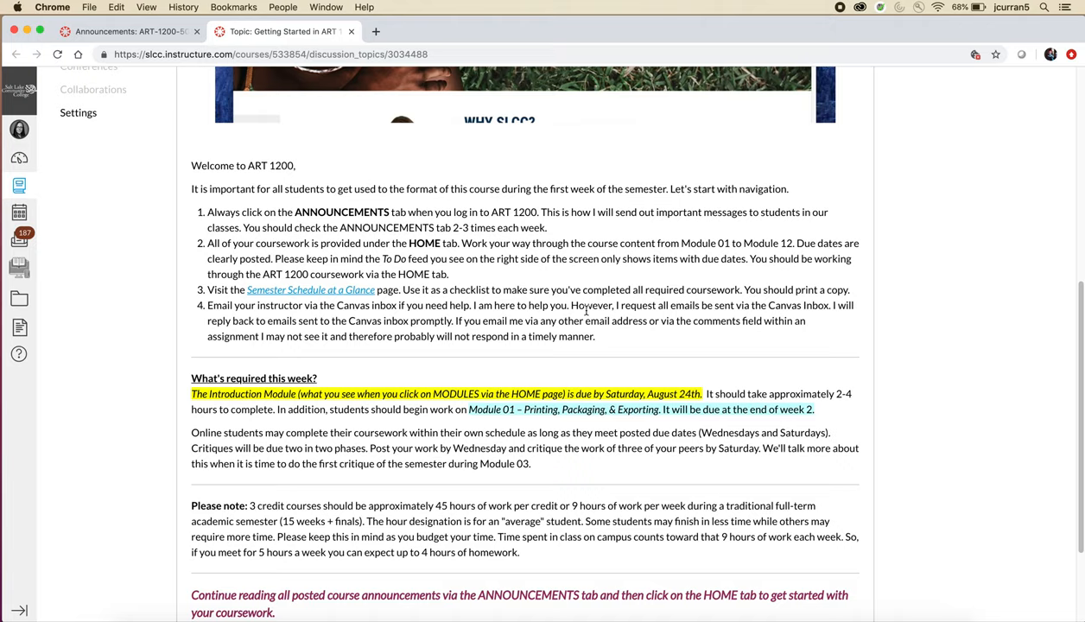
# - Follow the 'Semester Schedule at a Glance' link and scroll through that page
pyautogui.click(310, 290)
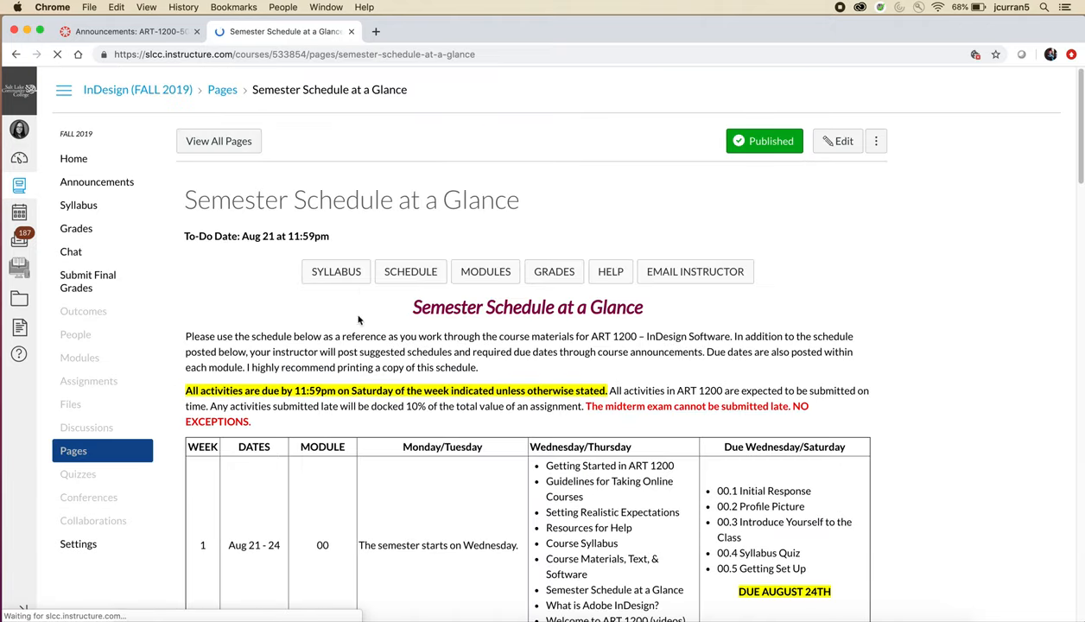
pyautogui.scroll(-3)
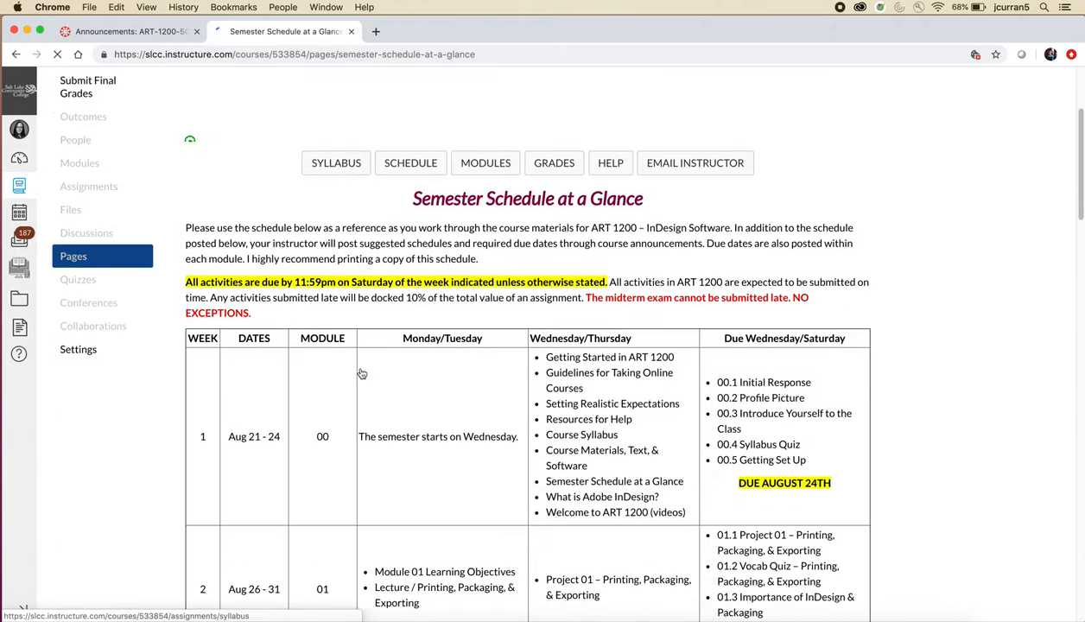
pyautogui.scroll(-3)
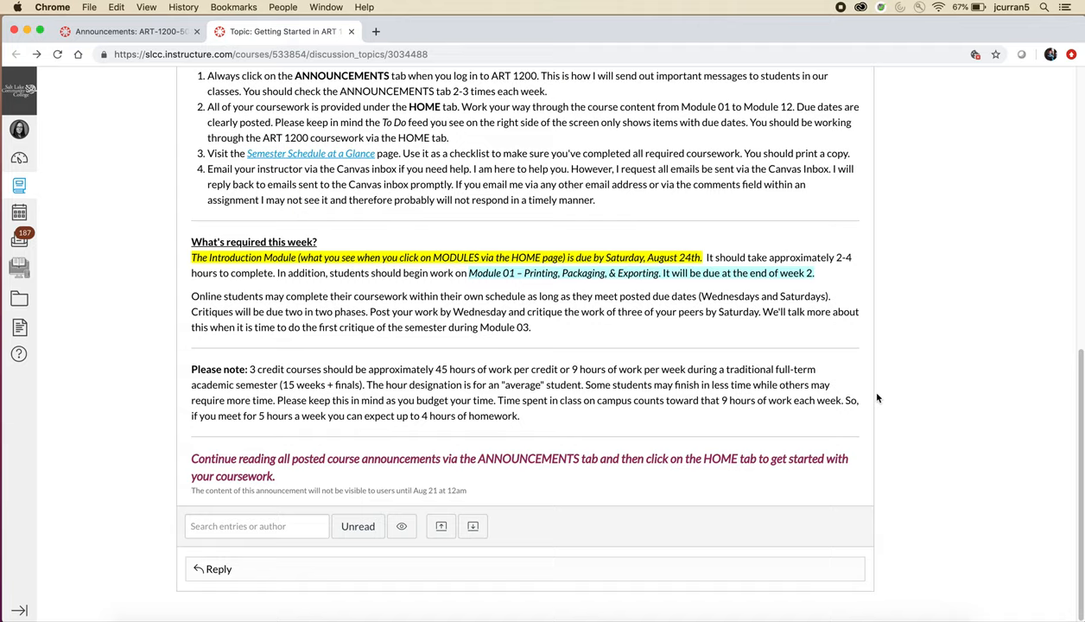
pyautogui.moveTo(938, 297)
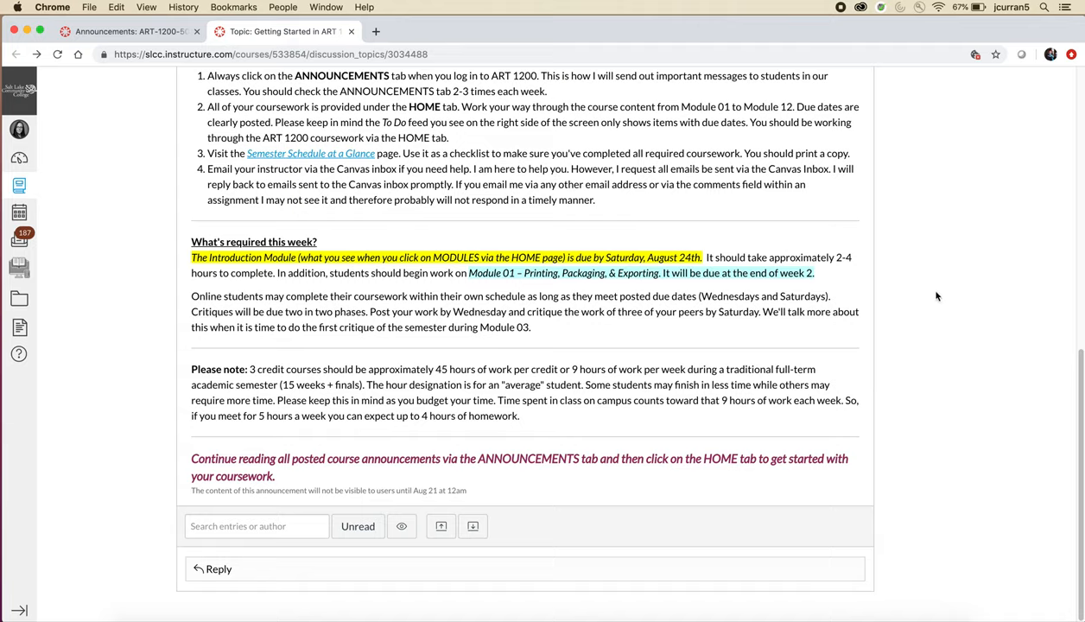
pyautogui.moveTo(936, 311)
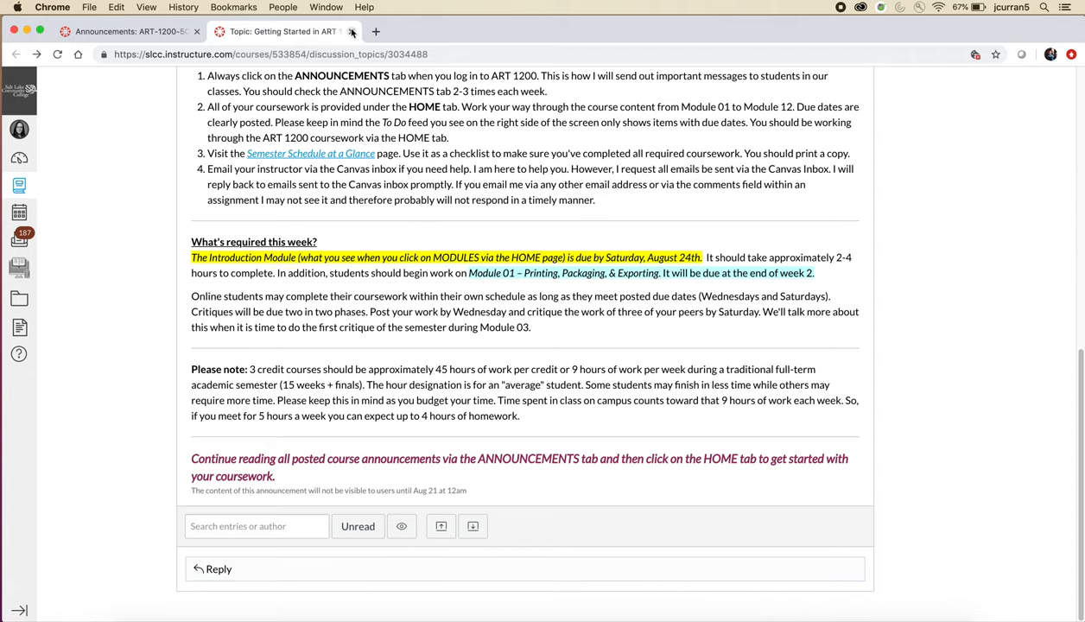
# - Close Getting Started, open the remaining announcements including Skillset Pathways Certificates in tabs, and view Submitting Coursework
pyautogui.click(352, 31)
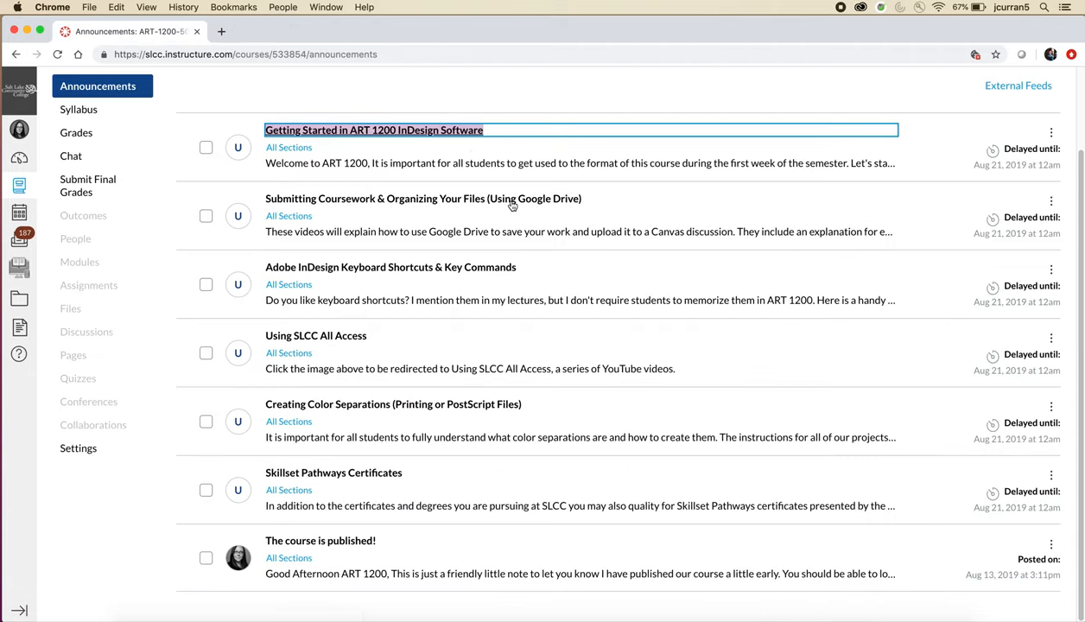
pyautogui.click(390, 267)
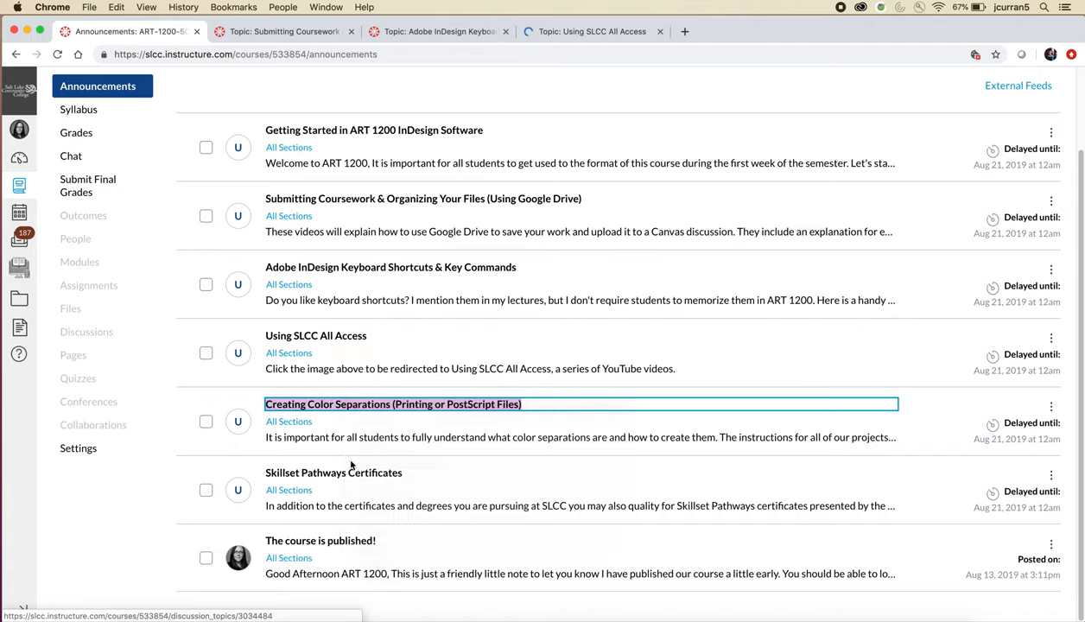
pyautogui.click(333, 473)
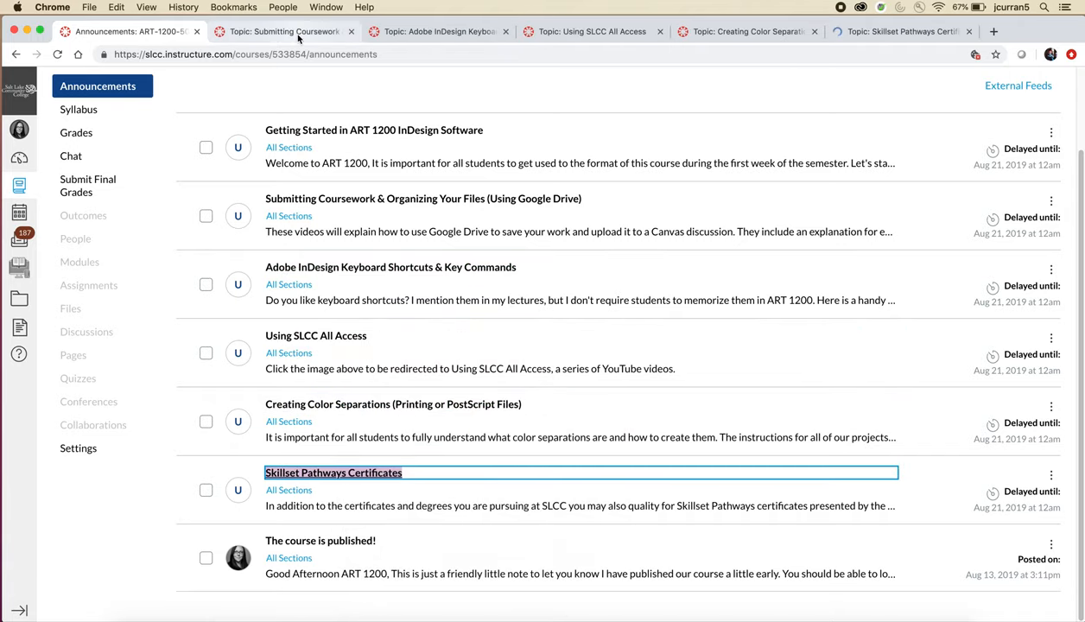
pyautogui.click(423, 199)
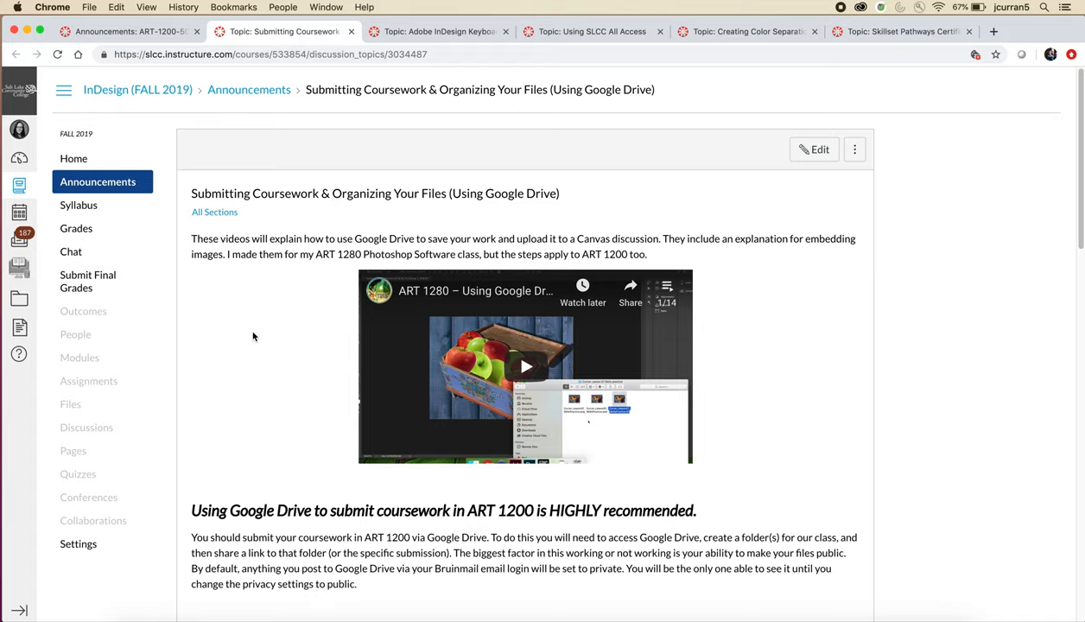
pyautogui.moveTo(336, 54)
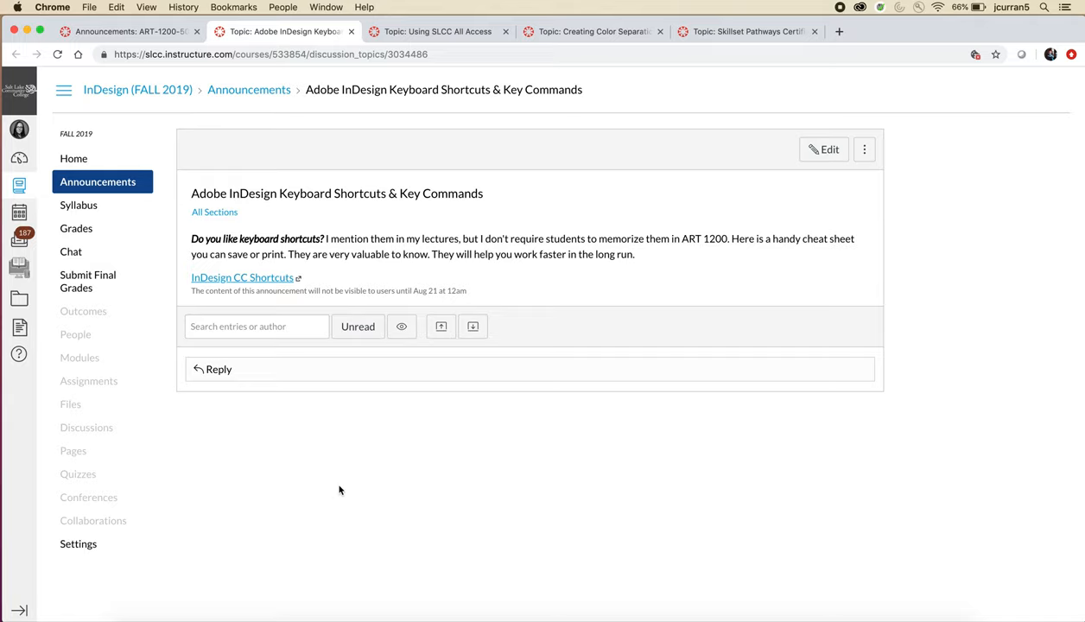
pyautogui.moveTo(255, 277)
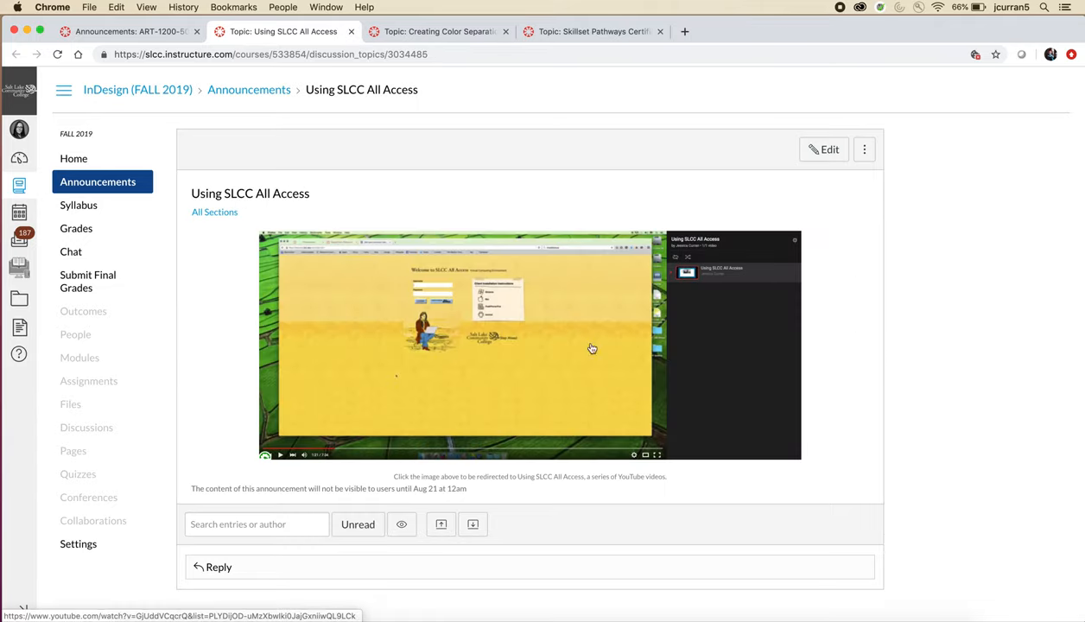
pyautogui.moveTo(953, 373)
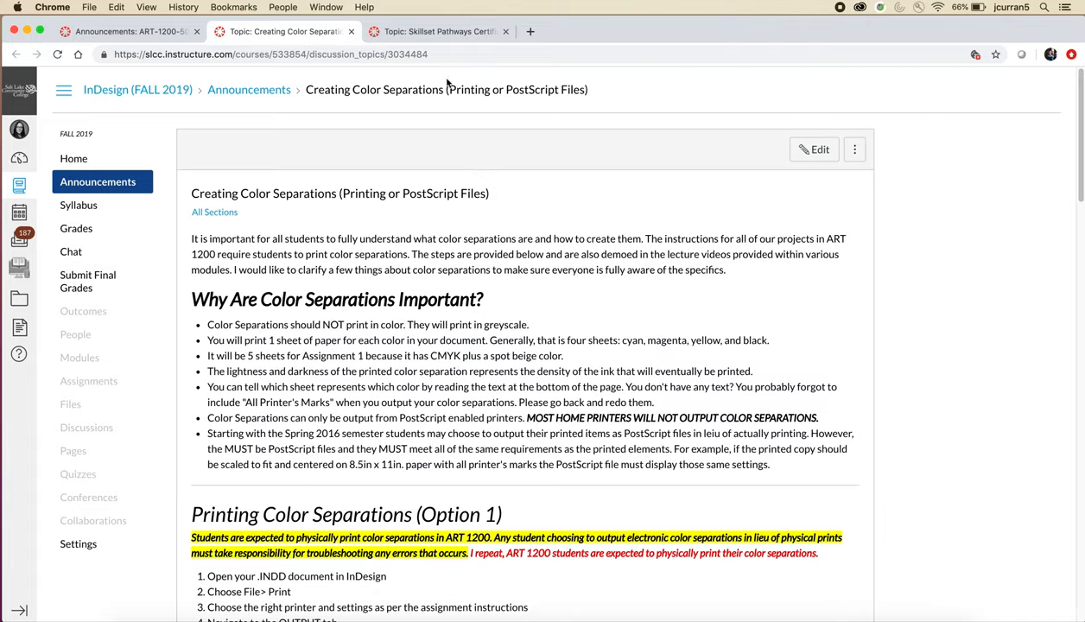
# - Scroll the Creating Color Separations announcement down to Option 3 and Todd's Tips video
pyautogui.scroll(-3)
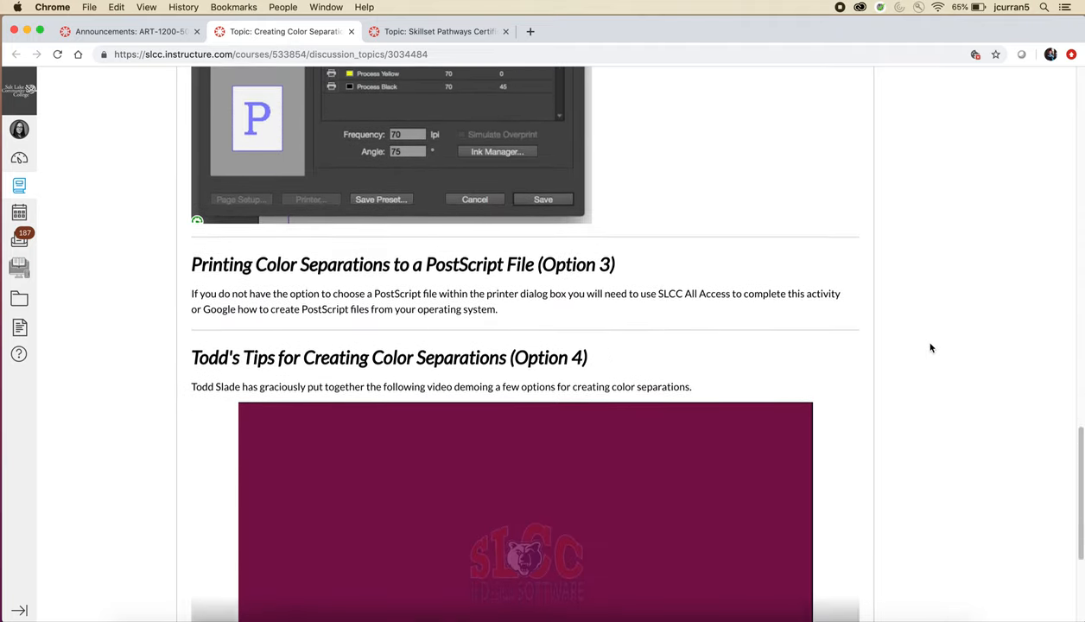
pyautogui.scroll(-3)
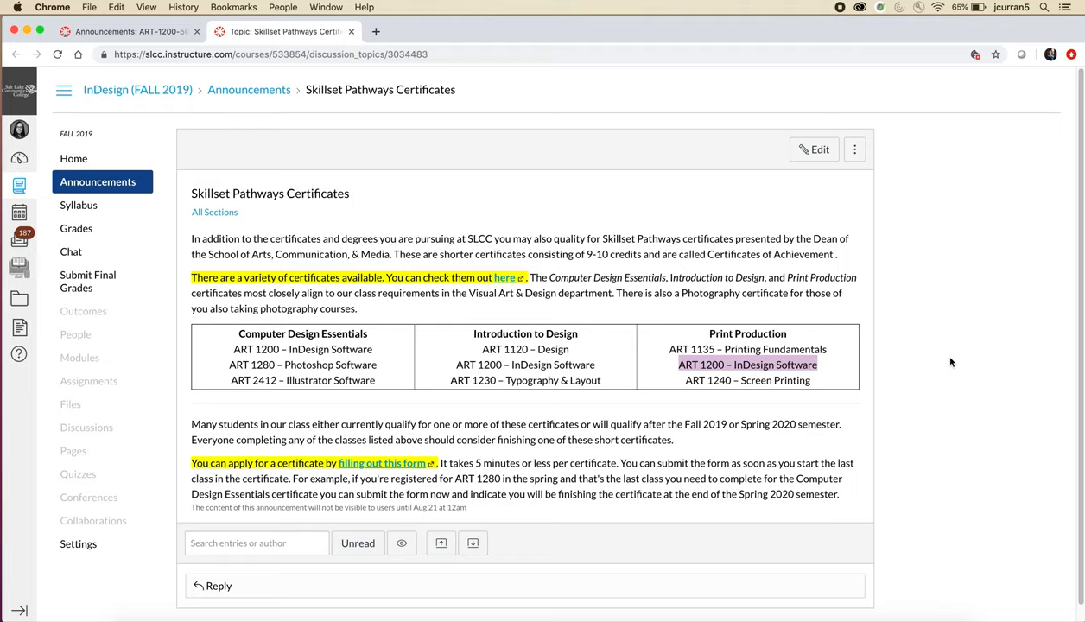
pyautogui.moveTo(499, 348)
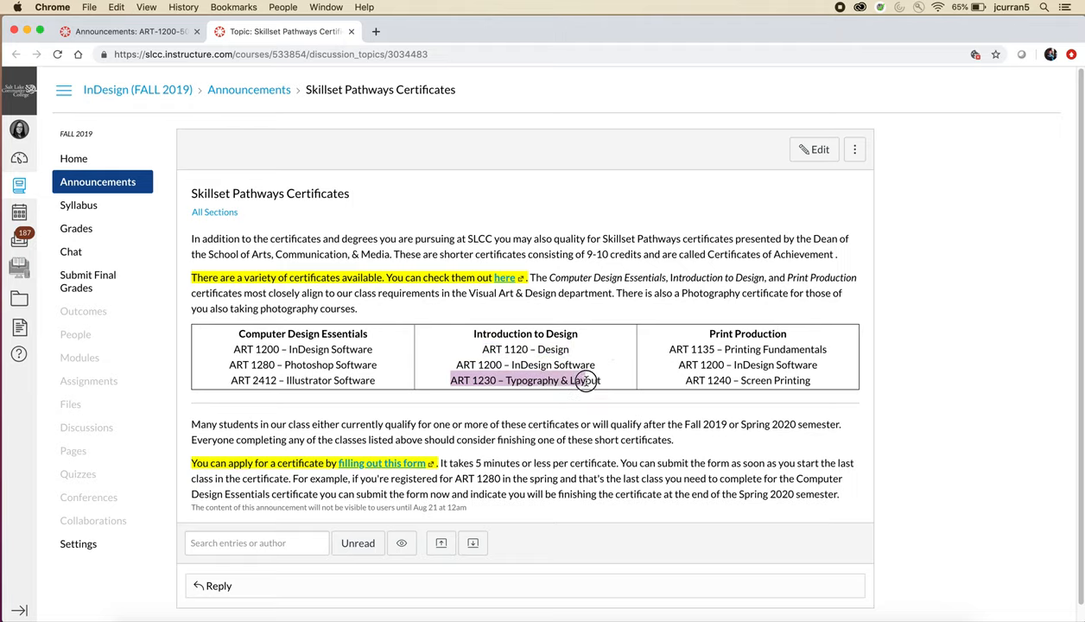
pyautogui.moveTo(586, 381)
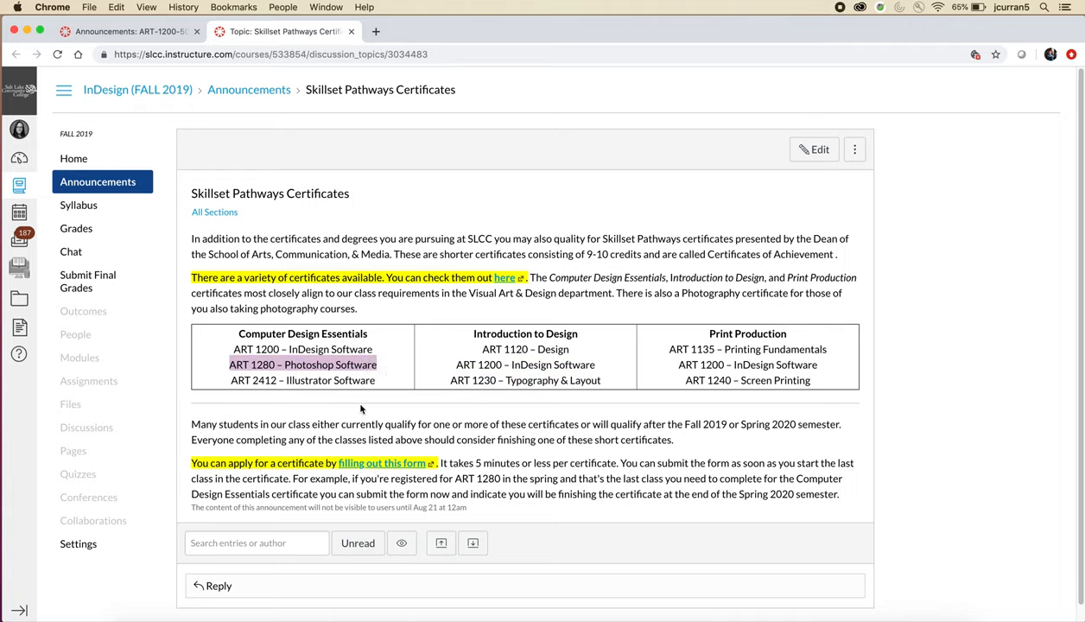
pyautogui.moveTo(359, 411)
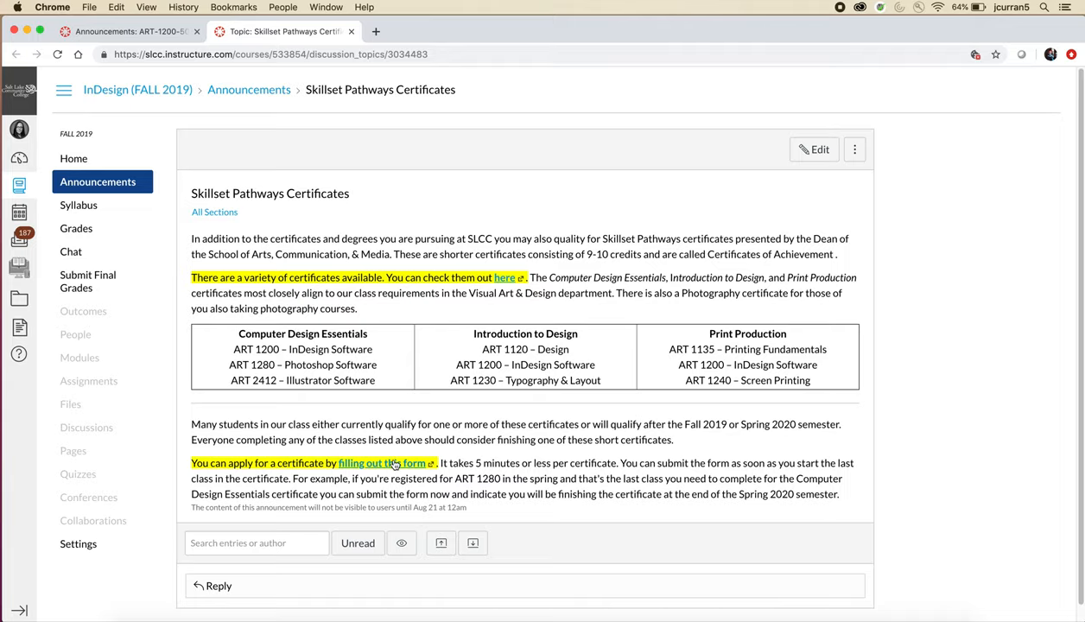
pyautogui.click(416, 463)
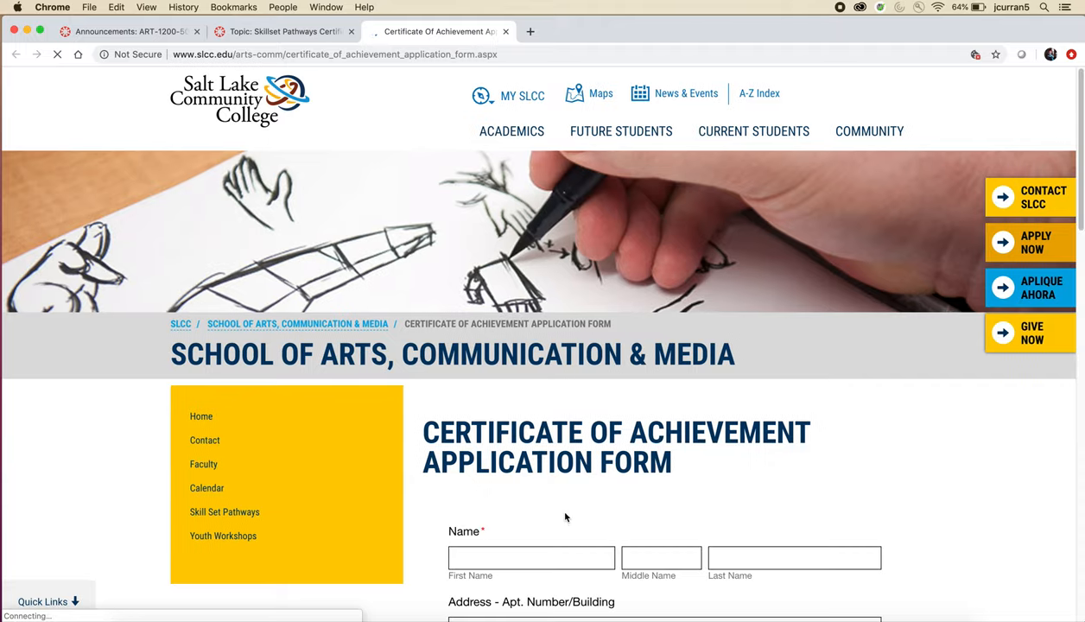
pyautogui.scroll(-3)
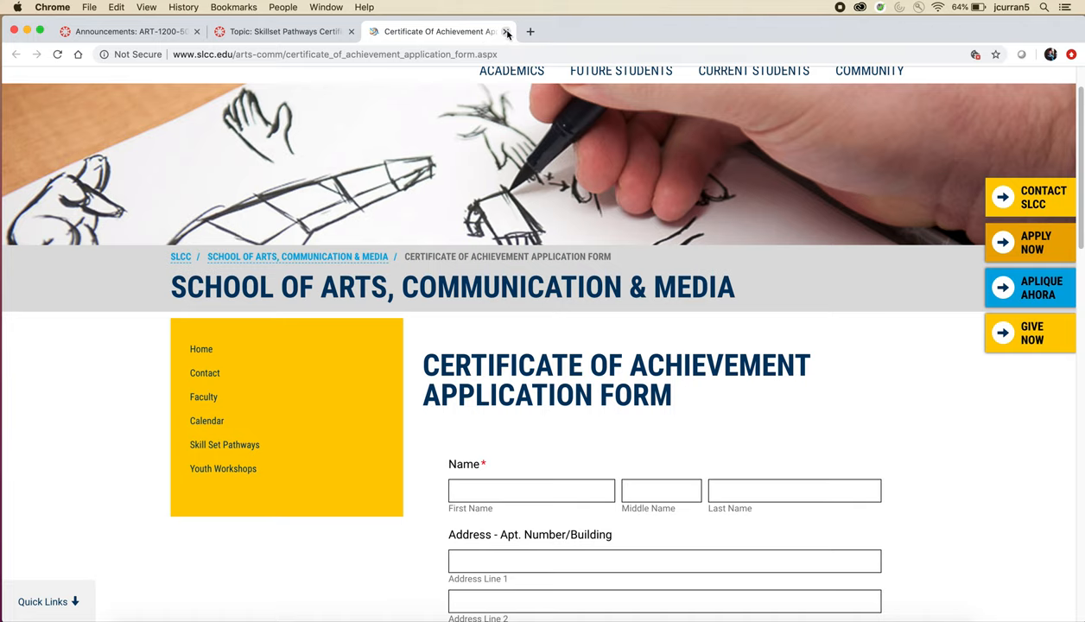
pyautogui.click(508, 31)
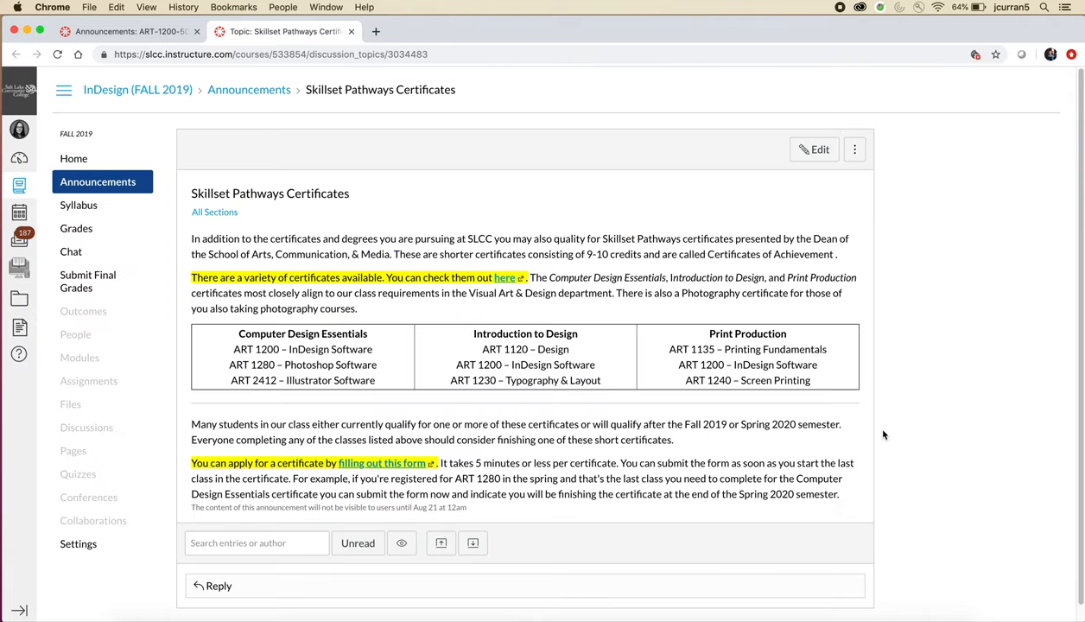